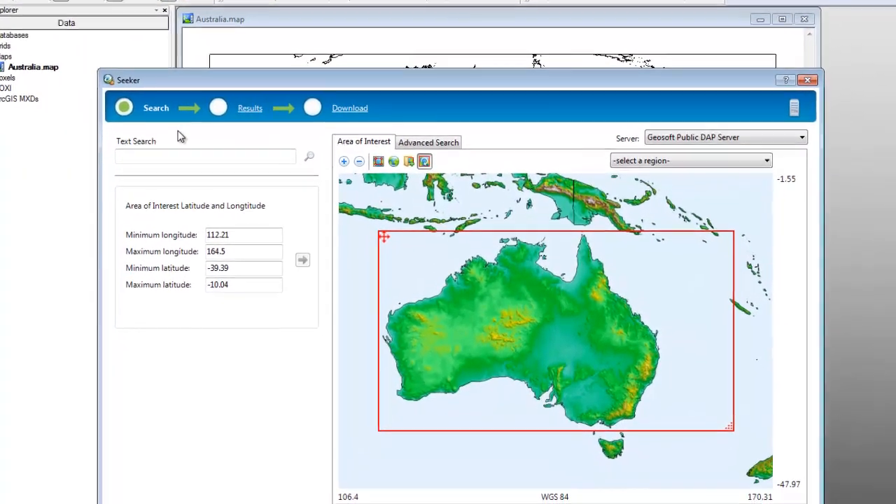
# Search 'geophysics' in Seeker's Text Search and load an Australia Magnetics grid onto the map
pyautogui.moveTo(129, 80); pyautogui.dragTo(105, 28)
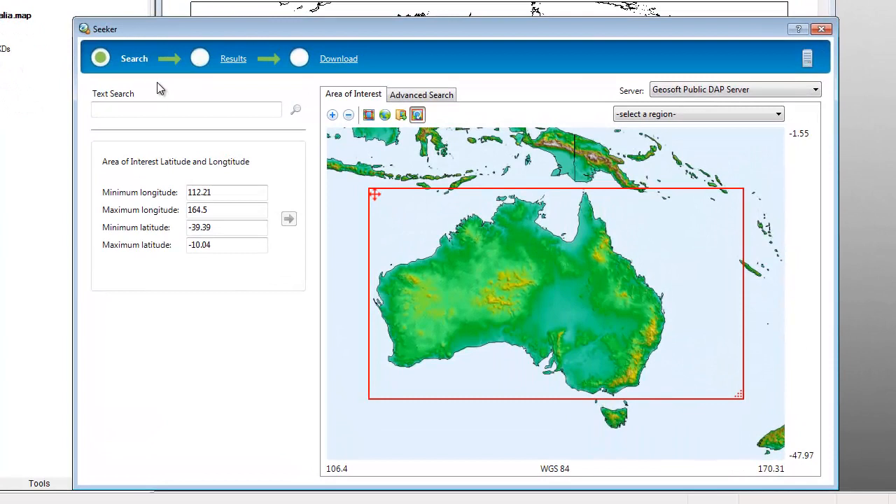
pyautogui.moveTo(134, 63)
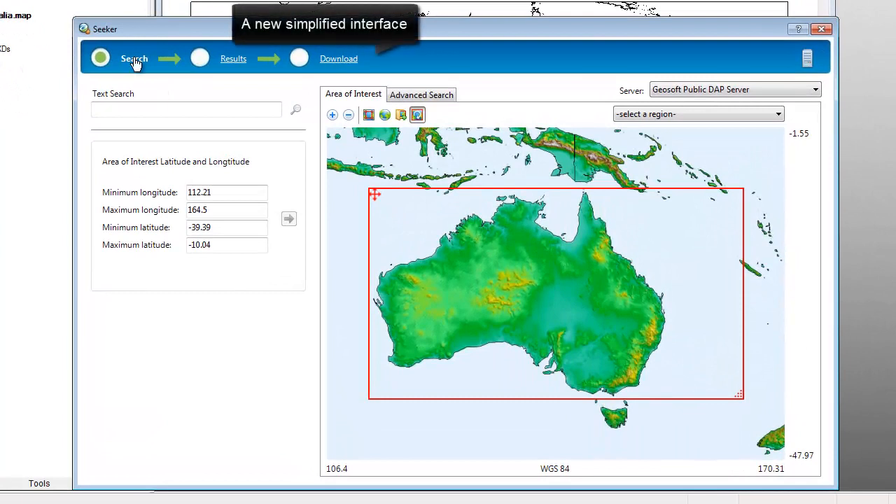
pyautogui.moveTo(160, 95)
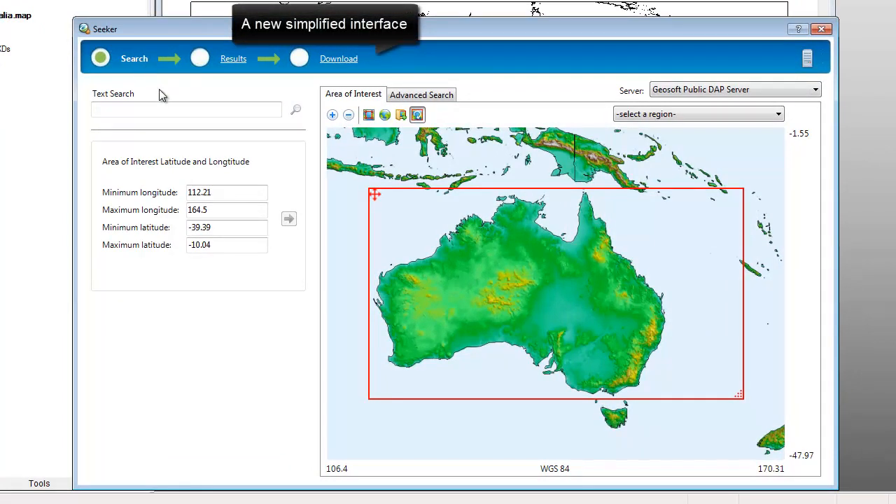
pyautogui.write('geophysics')
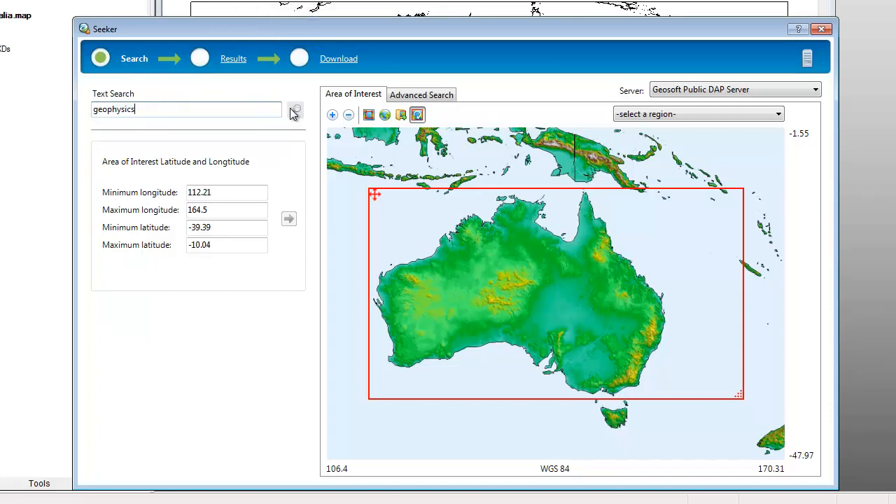
pyautogui.click(294, 111)
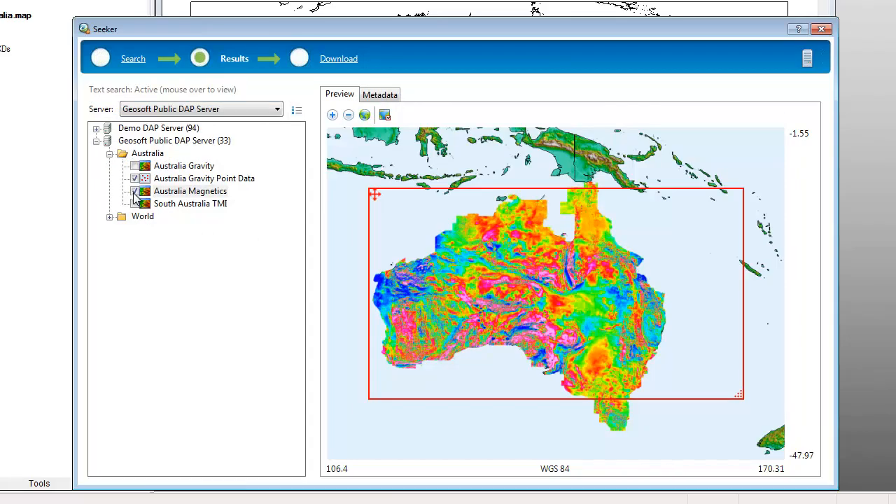
pyautogui.click(822, 28)
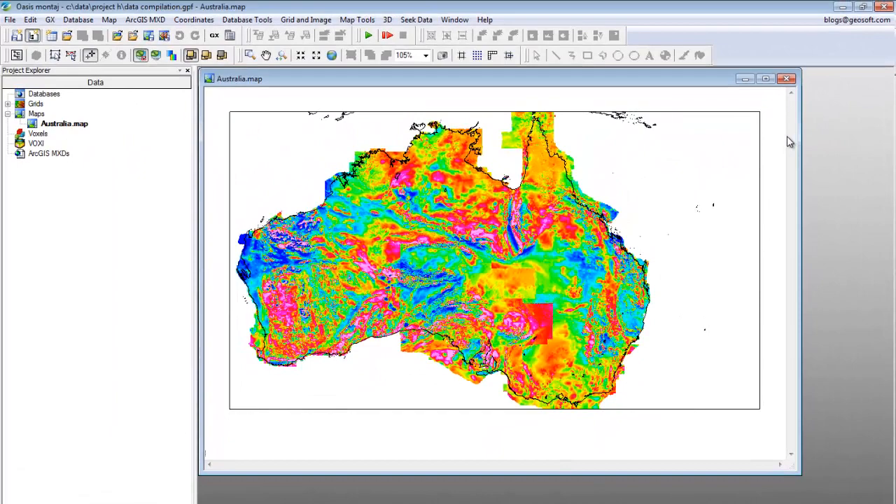
# Close Australia.map and relaunch Seeker from Seek Data with no map open
pyautogui.click(786, 79)
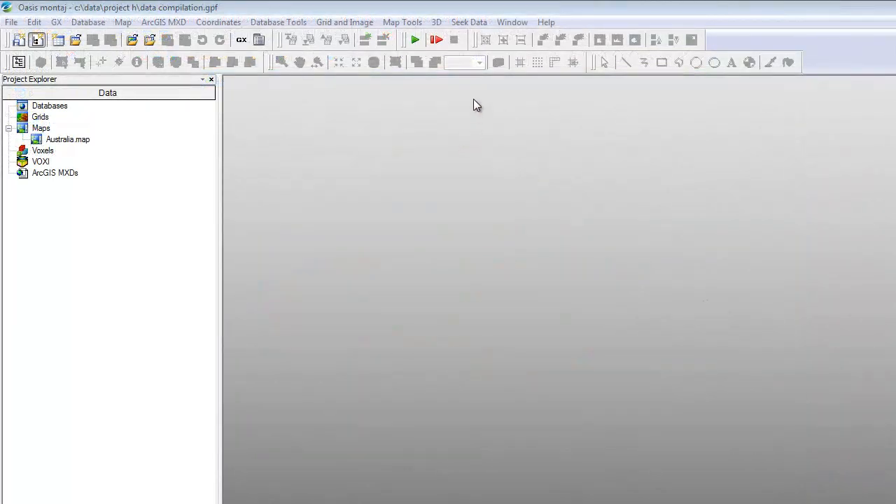
pyautogui.click(468, 22)
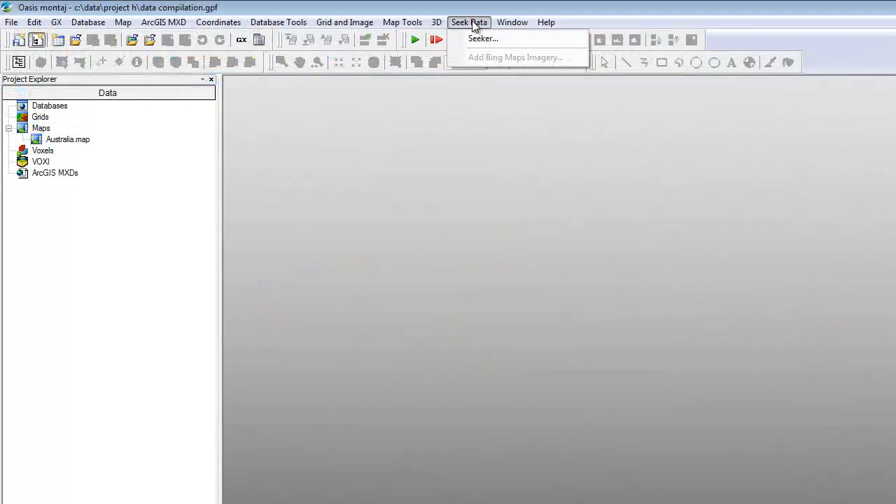
pyautogui.moveTo(483, 39)
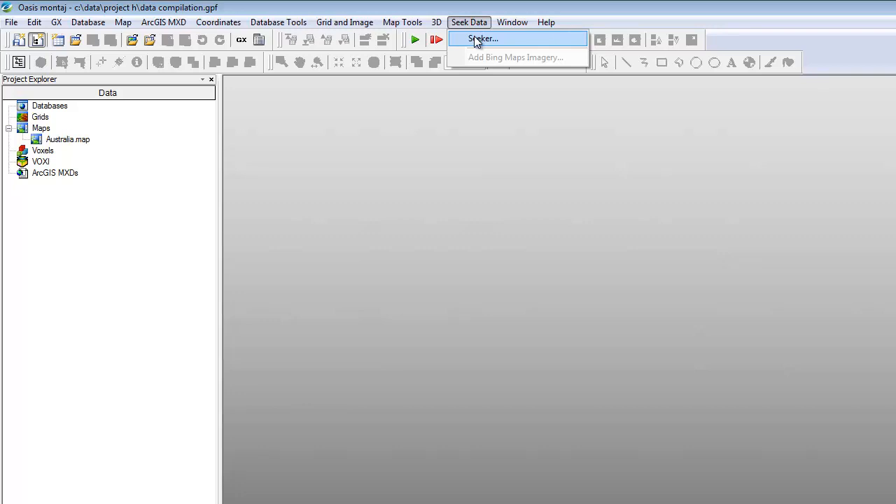
pyautogui.click(483, 39)
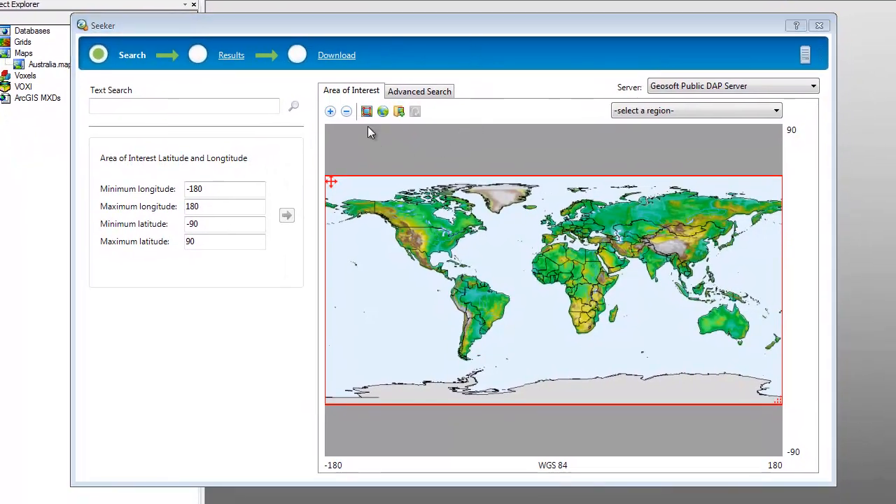
pyautogui.moveTo(367, 112)
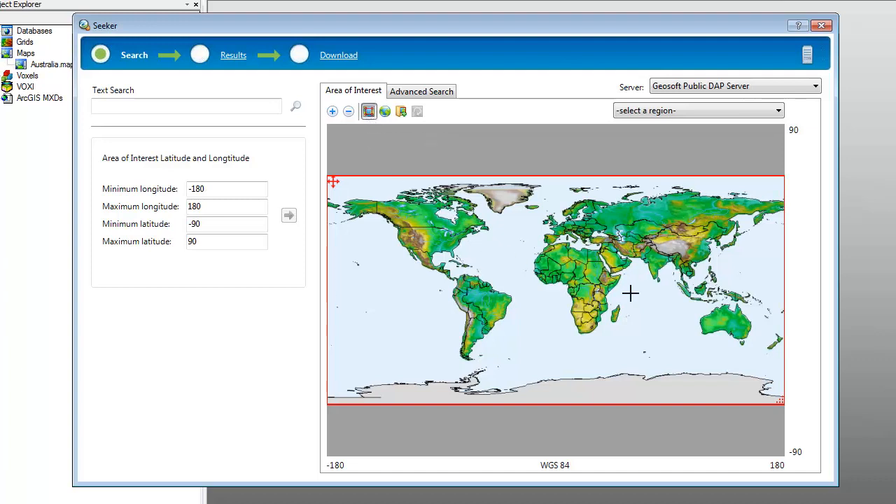
# Zoom the area of interest to Australia (113–154° E, 44–11° S), keeping Geosoft Public DAP Server
pyautogui.moveTo(673, 286); pyautogui.dragTo(771, 350)
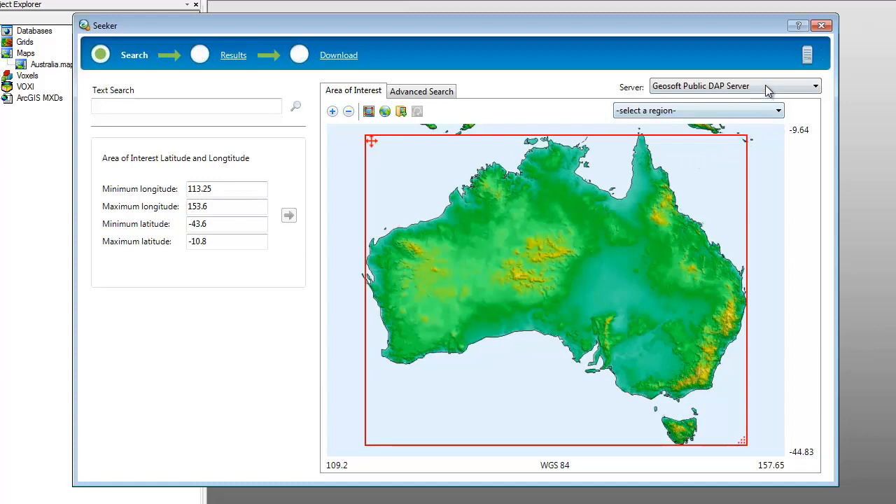
pyautogui.click(815, 85)
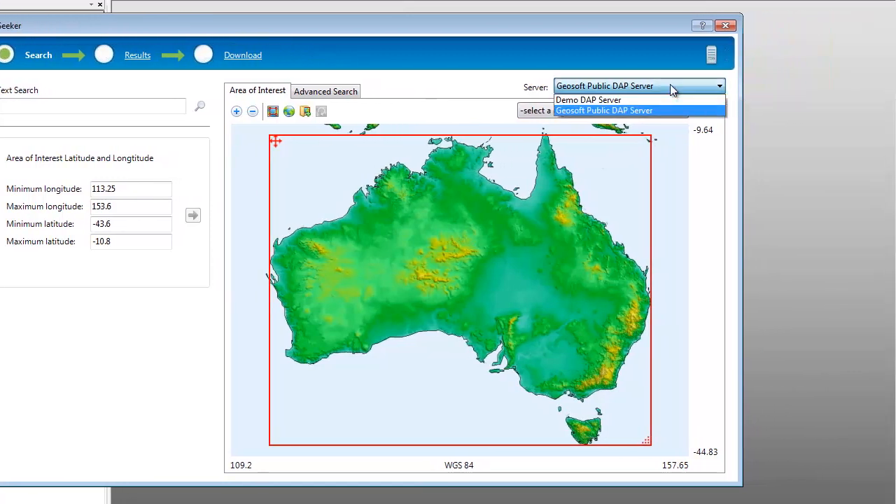
pyautogui.click(604, 109)
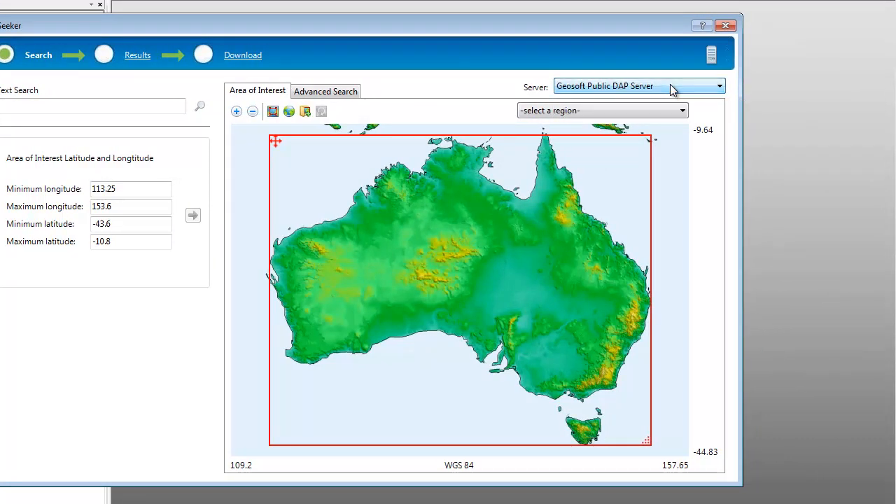
pyautogui.moveTo(711, 54)
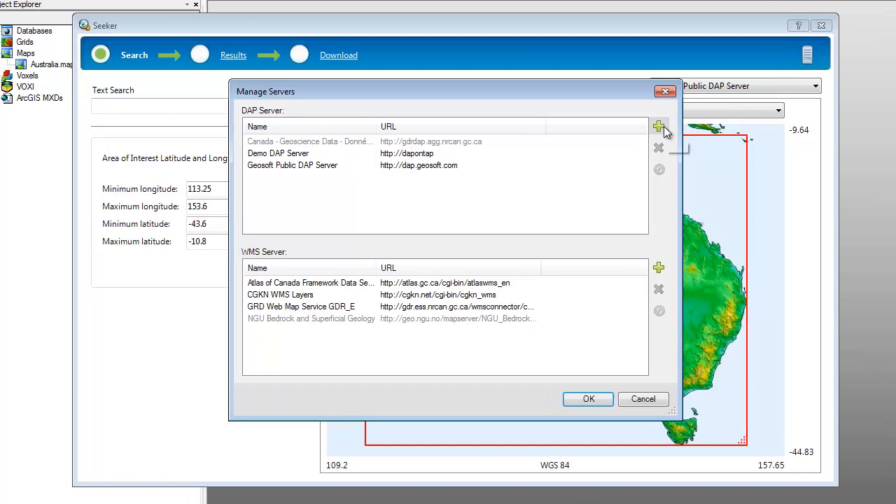
# Cancel adding a DAP server in Manage Servers, leaving the list unchanged, and close Seeker
pyautogui.click(658, 127)
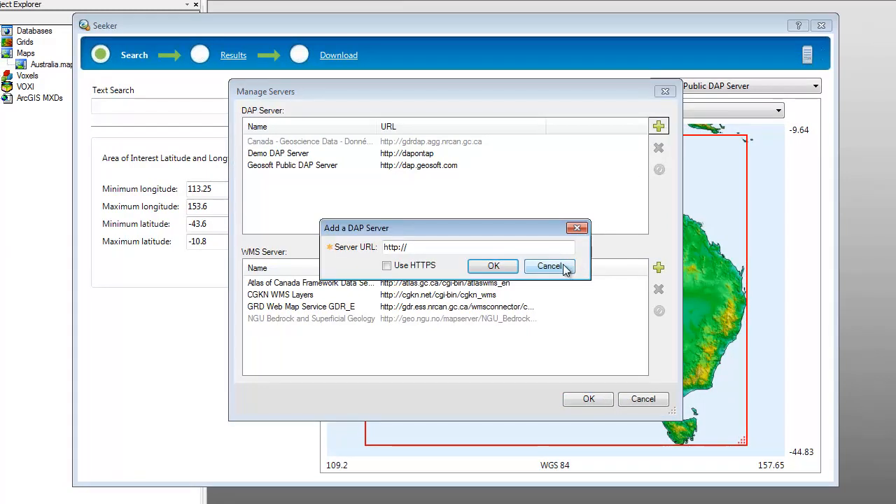
pyautogui.click(549, 266)
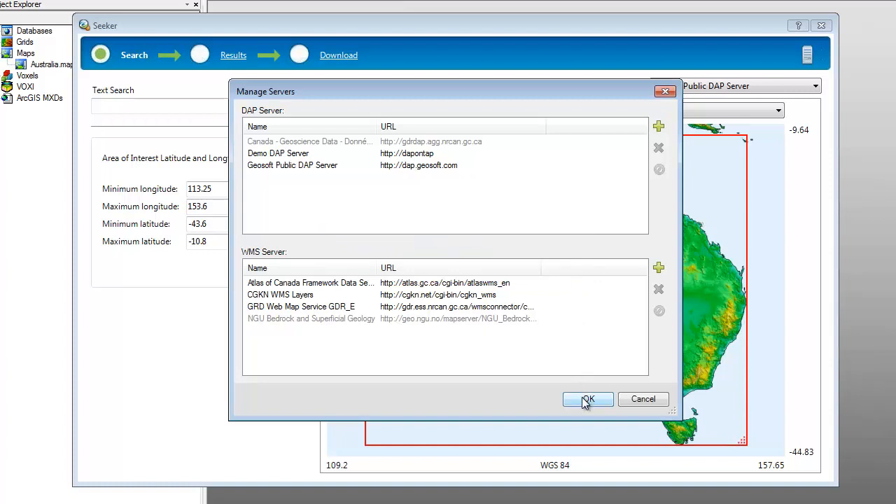
pyautogui.click(588, 400)
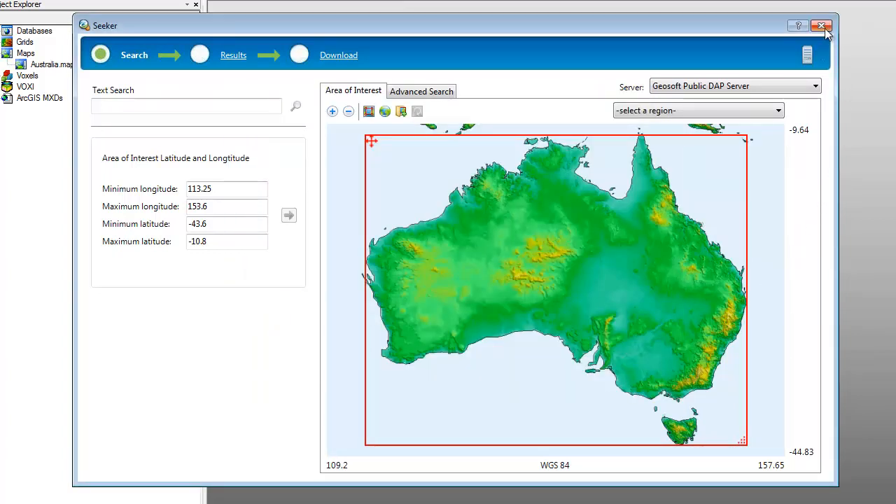
pyautogui.click(822, 26)
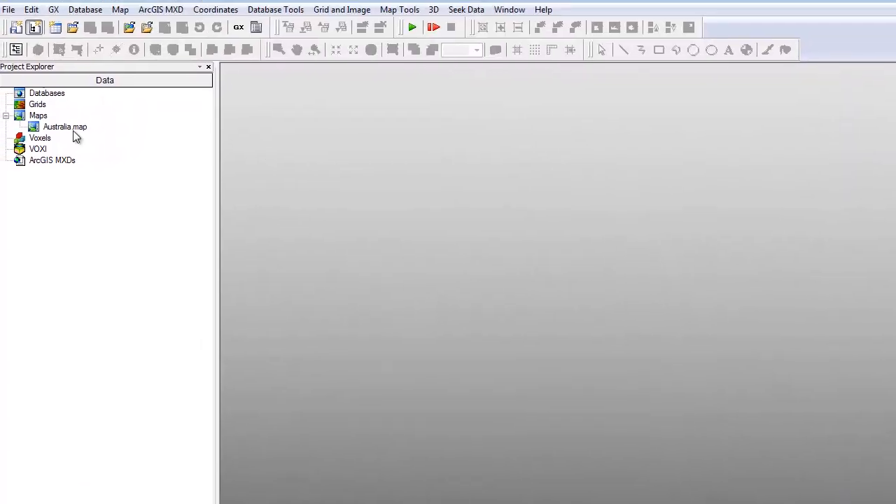
# Open Australia.map and relaunch Seeker over it via Seek Data > Seeker
pyautogui.doubleClick(65, 126)
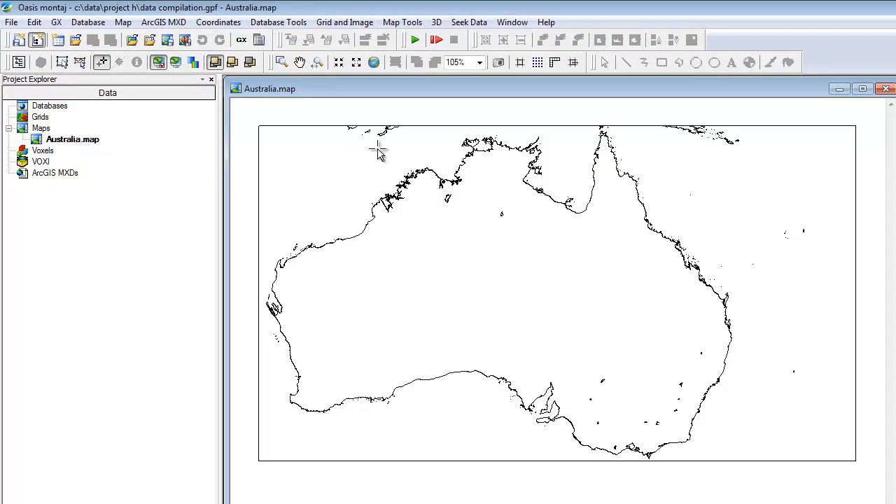
pyautogui.click(468, 22)
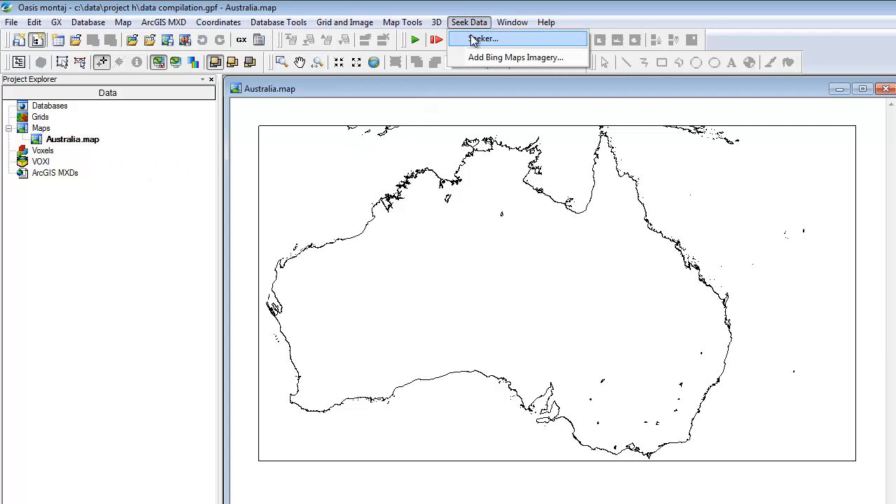
pyautogui.click(484, 39)
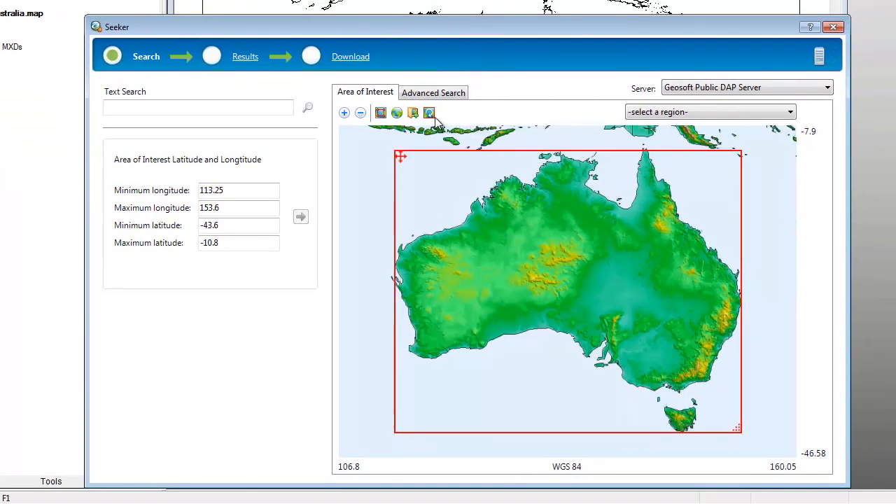
# Update the area of interest from map extents: 112.21–164.5° E, -39.39 to -10.04° latitude
pyautogui.click(428, 112)
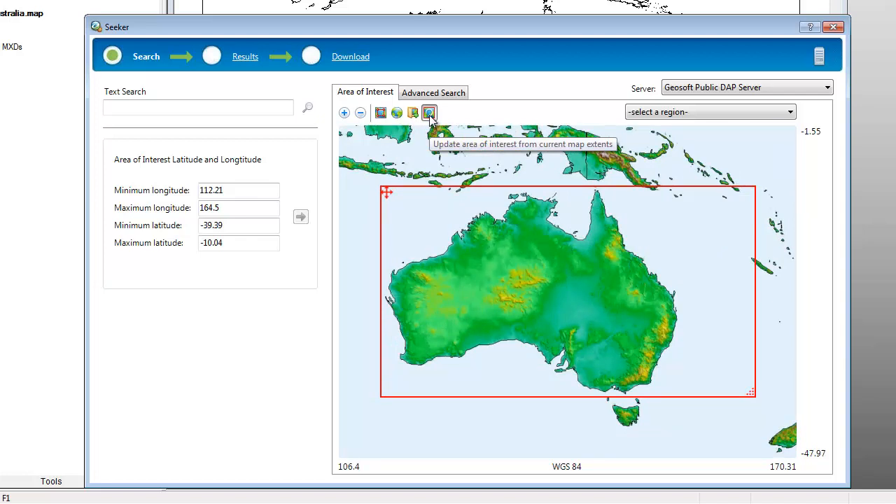
pyautogui.moveTo(426, 127)
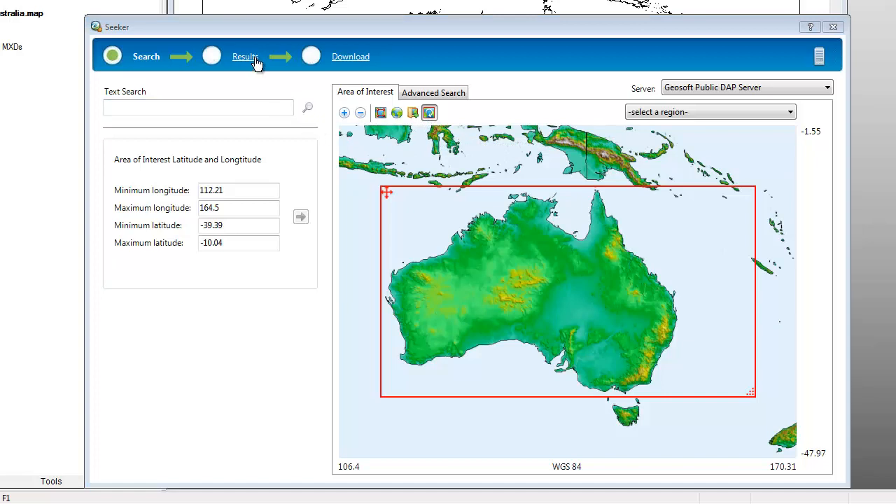
# Move to Results, keep Geosoft Public DAP Server, and show its 72 datasets as a flat list
pyautogui.click(245, 56)
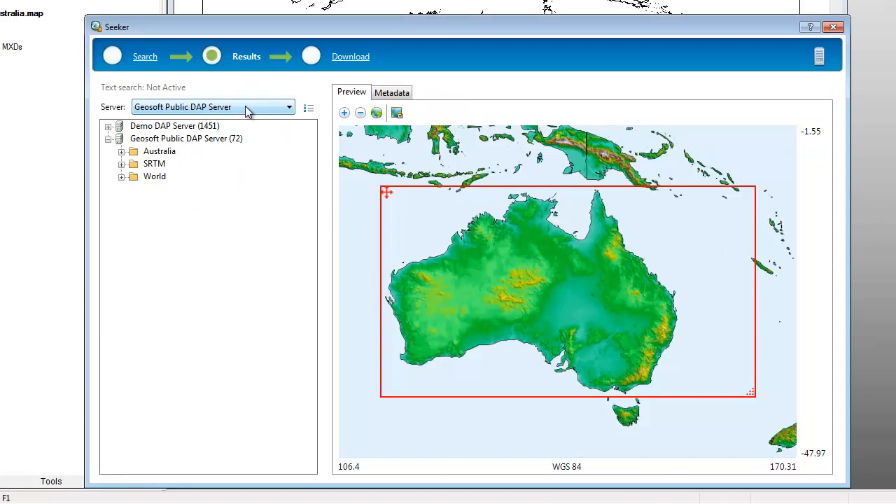
pyautogui.click(289, 107)
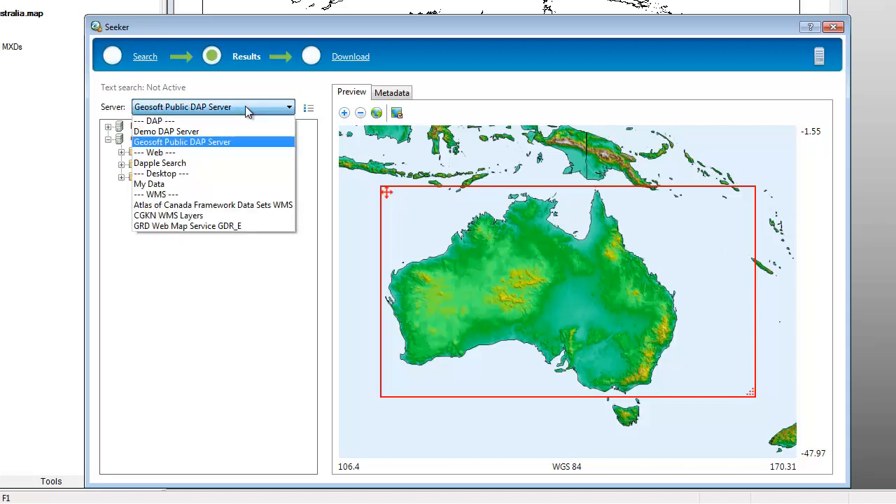
pyautogui.moveTo(238, 185)
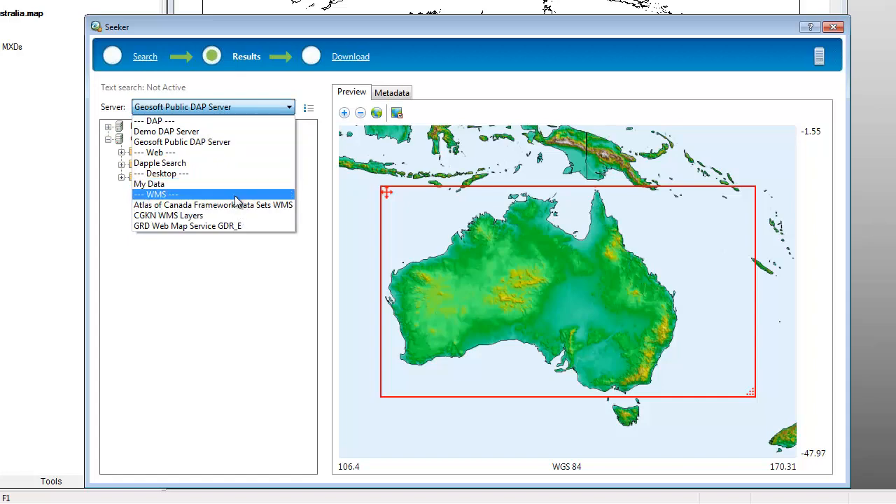
pyautogui.click(183, 142)
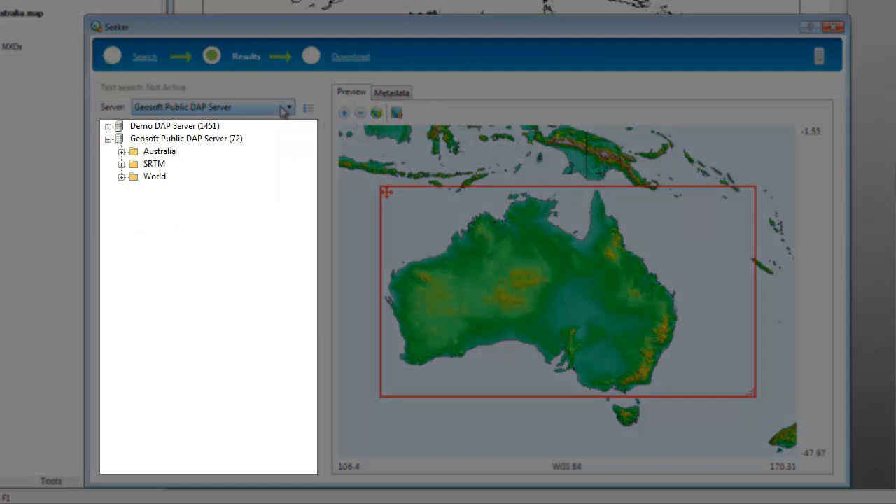
pyautogui.moveTo(308, 108)
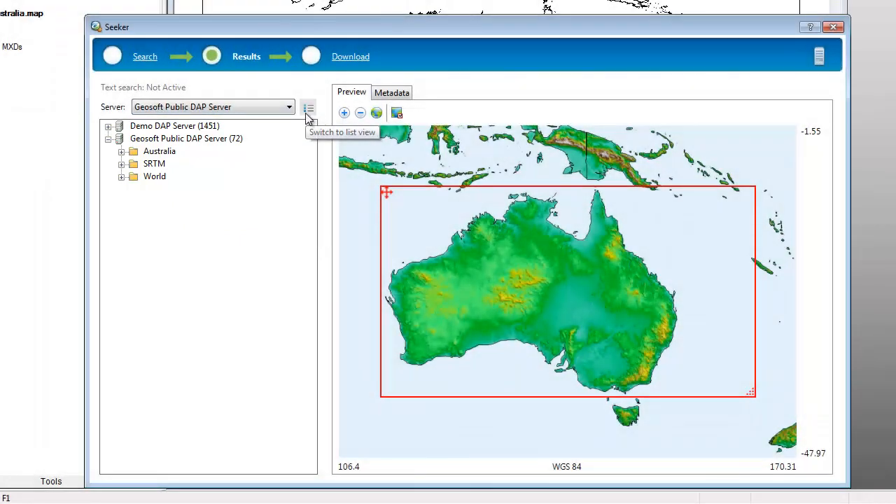
pyautogui.click(308, 108)
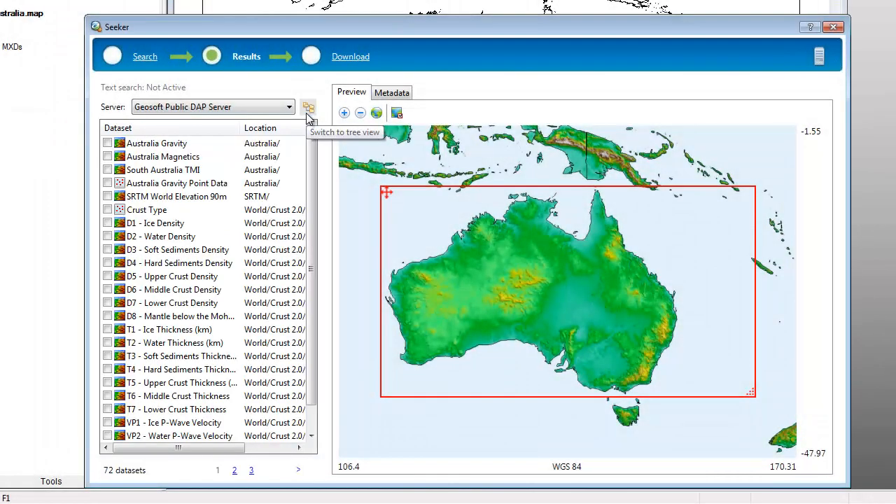
pyautogui.click(308, 107)
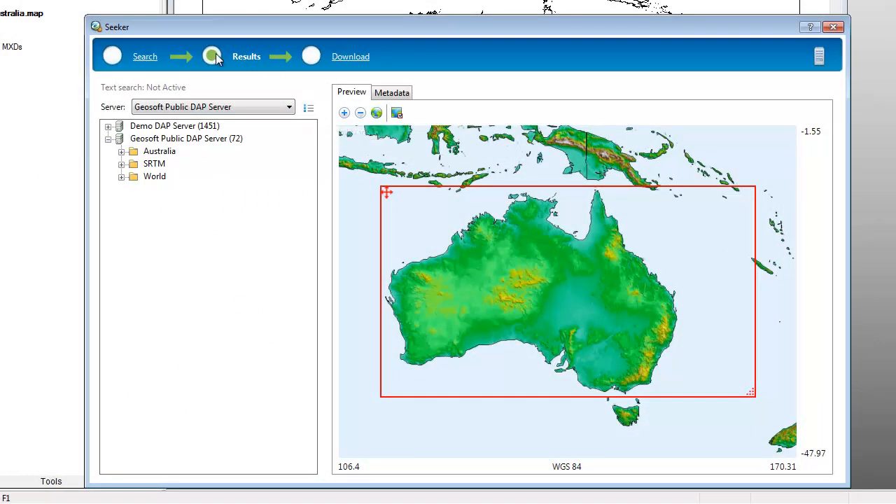
# Return to the Search step with 'geophysics' as Text Search and Advanced Search shown
pyautogui.click(146, 56)
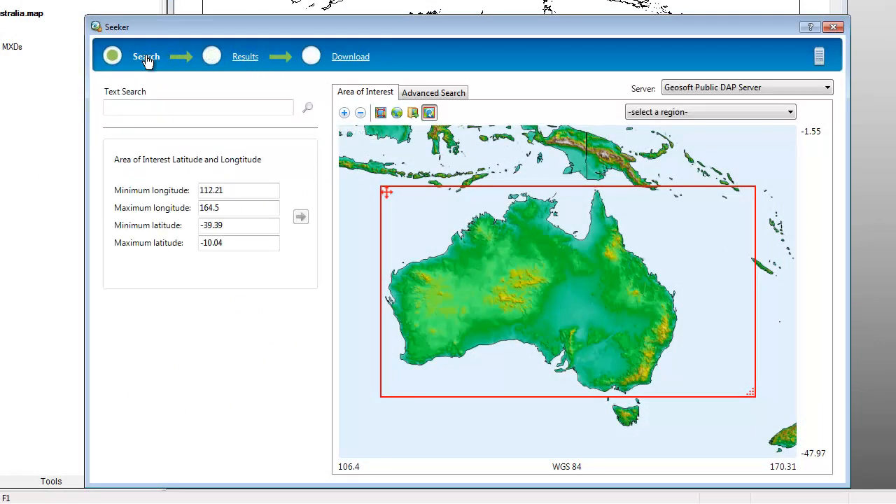
pyautogui.click(199, 106)
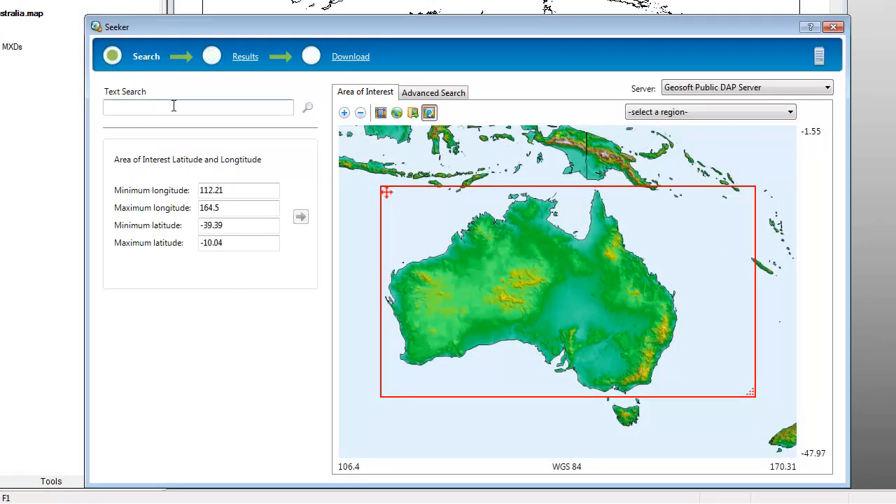
pyautogui.write('geophysics')
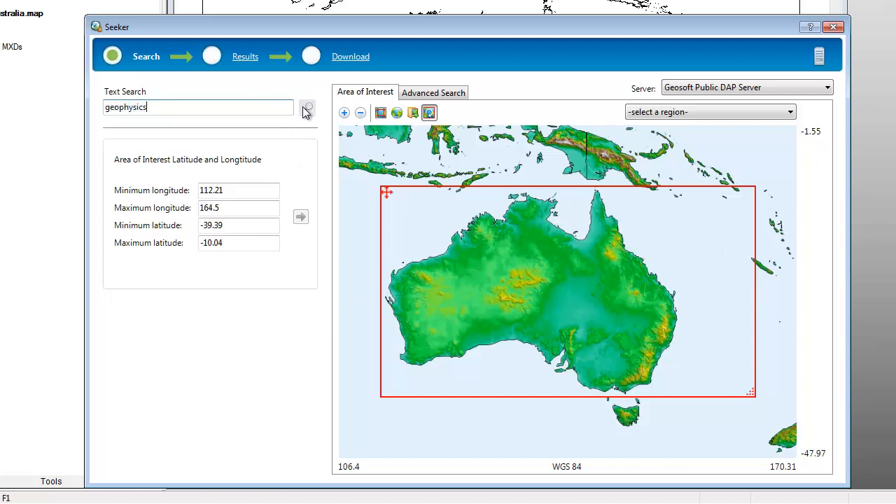
pyautogui.click(433, 92)
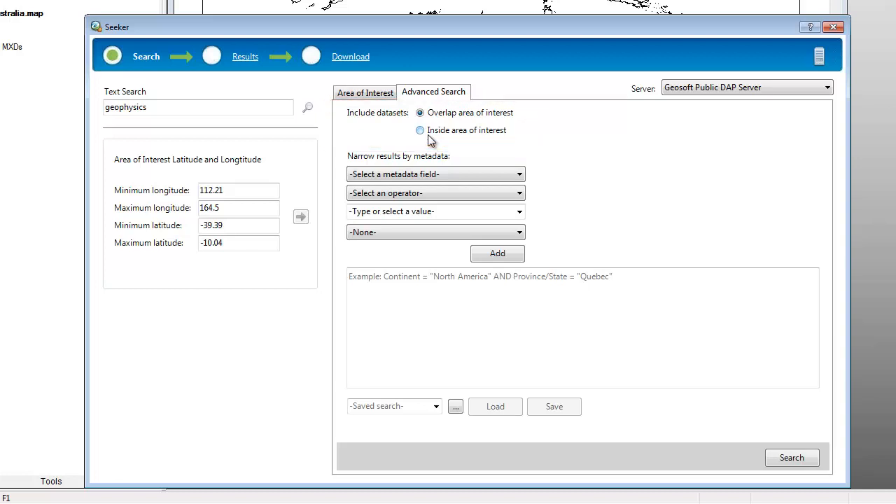
# Add a Subject Contains Geophysics metadata filter and search, giving 33 datasets
pyautogui.click(436, 173)
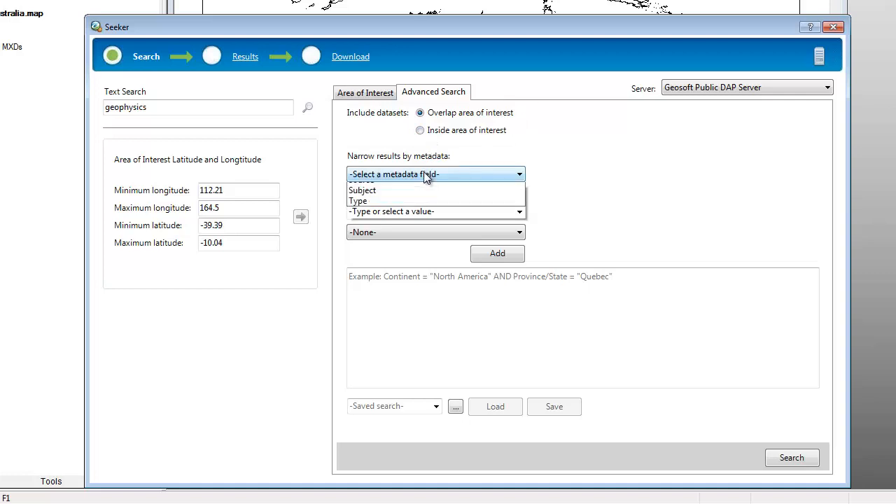
pyautogui.click(361, 191)
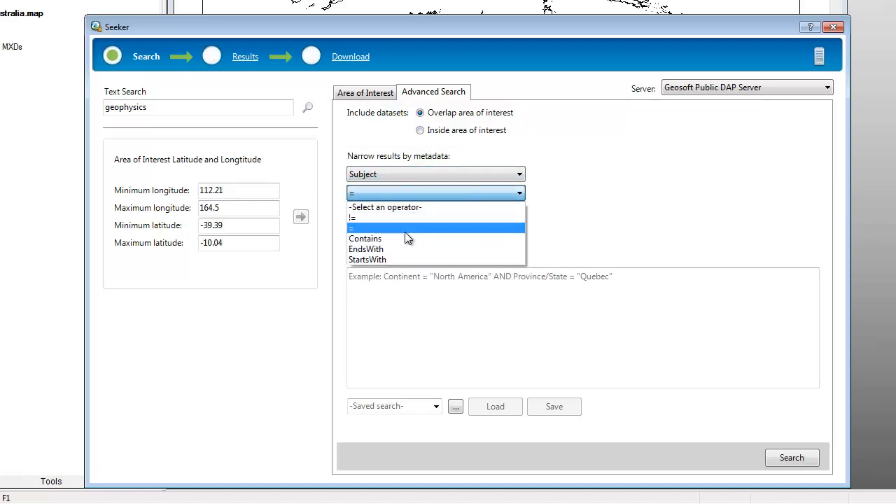
pyautogui.click(364, 239)
pyautogui.write('Geophysic')
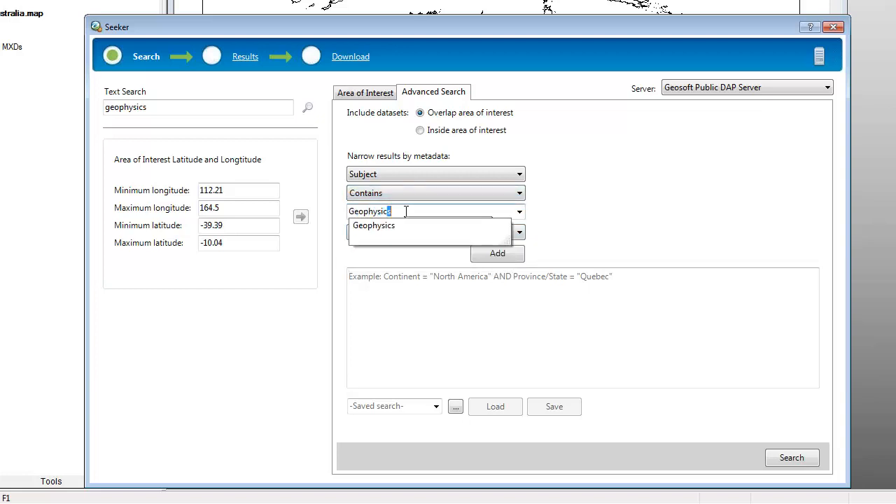
pyautogui.click(497, 254)
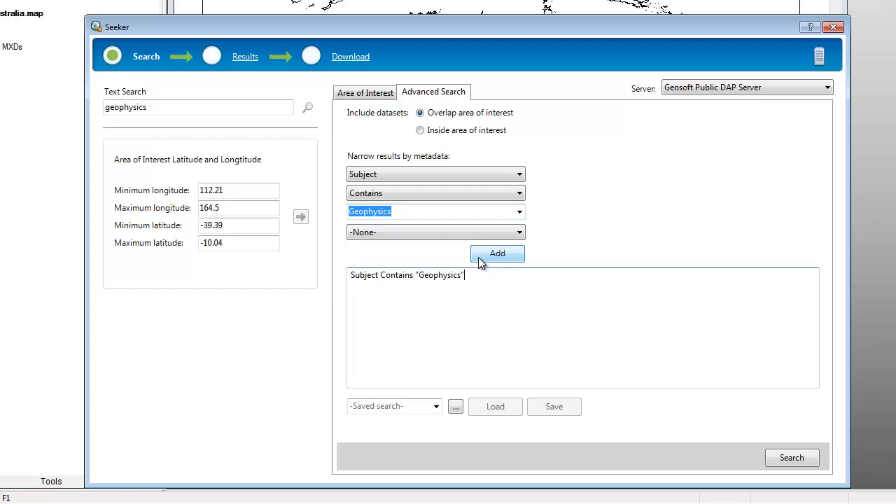
pyautogui.click(793, 457)
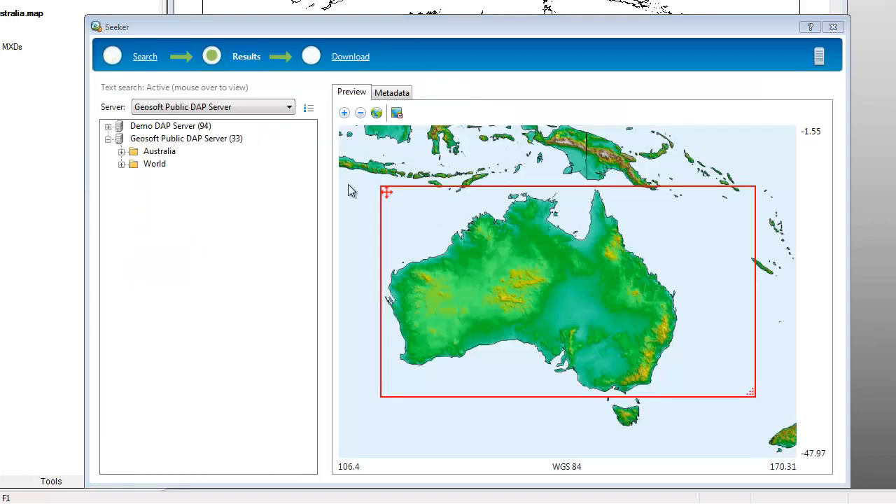
# Show Australia Gravity Point Data metadata and tick Australia Magnetics to preview its grid
pyautogui.click(121, 151)
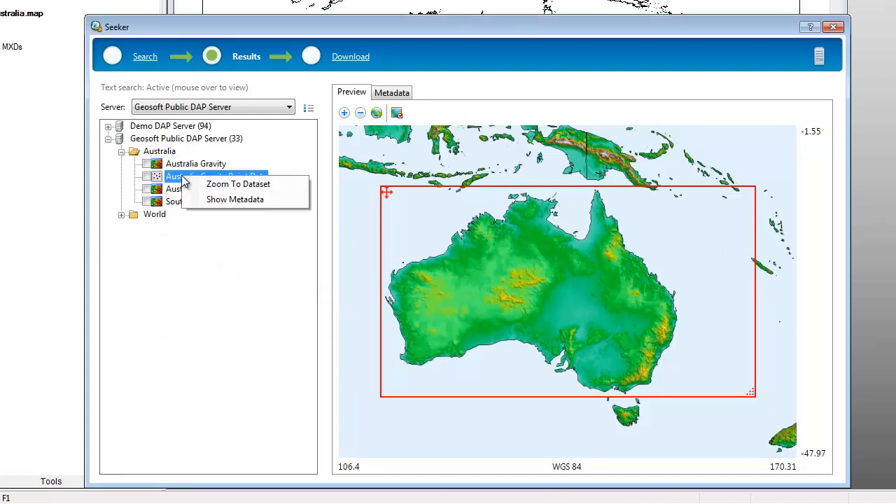
pyautogui.click(235, 199)
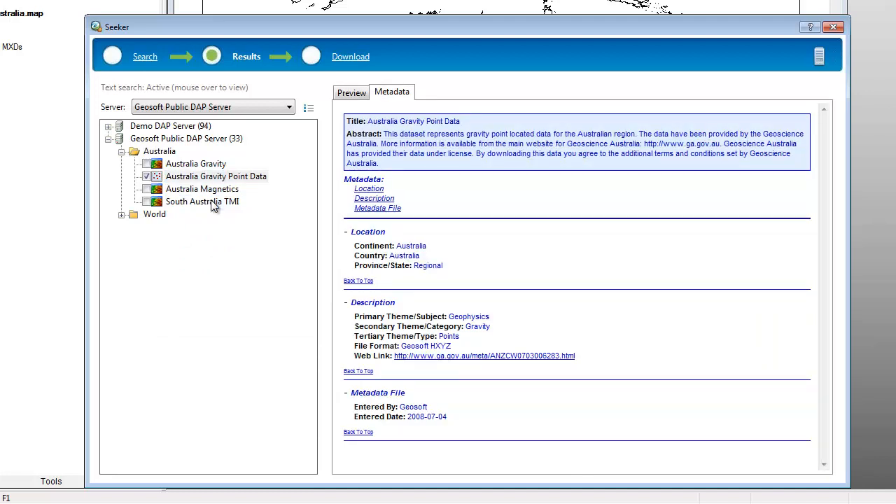
pyautogui.click(352, 92)
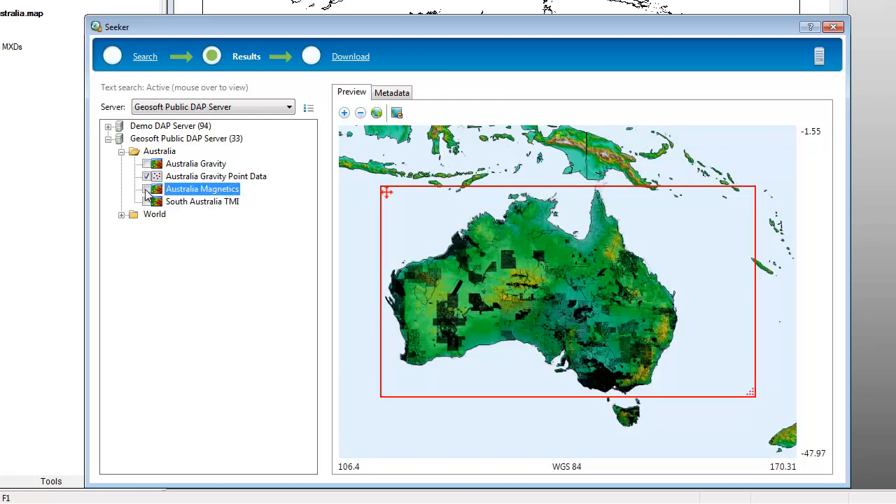
# Zoom to South Australia TMI, select all four Australia datasets in list view, and proceed to Download
pyautogui.rightClick(202, 201)
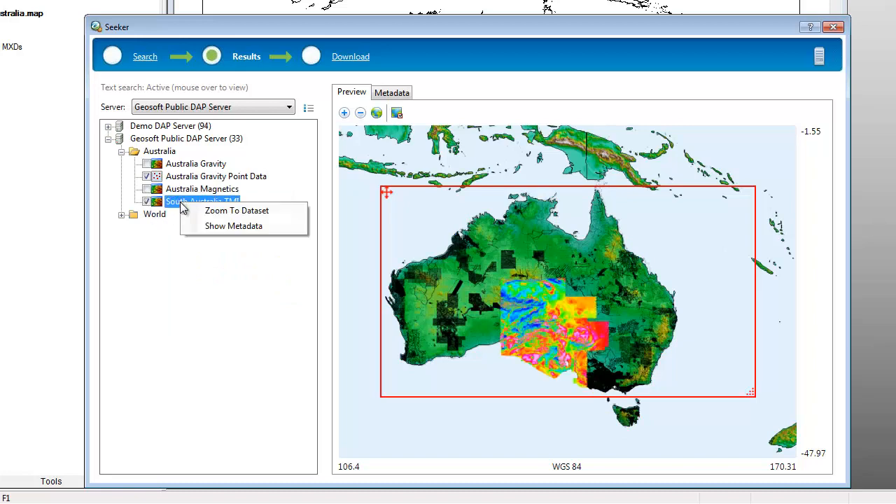
pyautogui.click(236, 210)
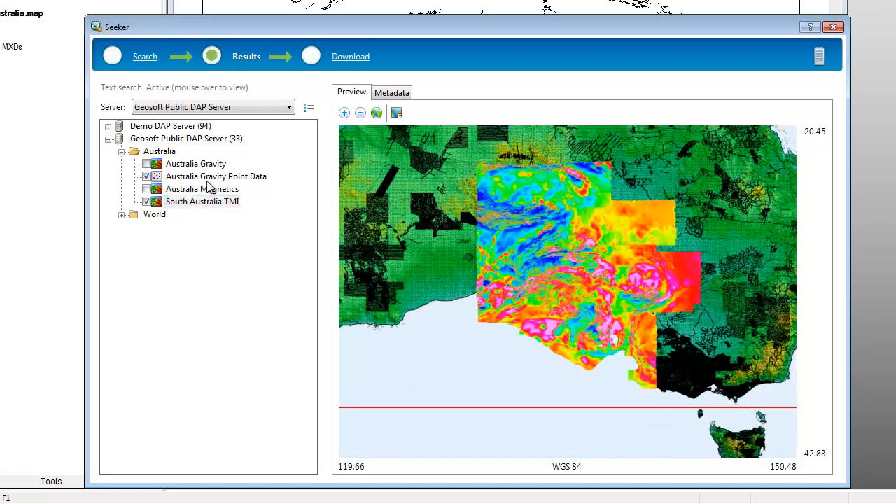
pyautogui.rightClick(159, 152)
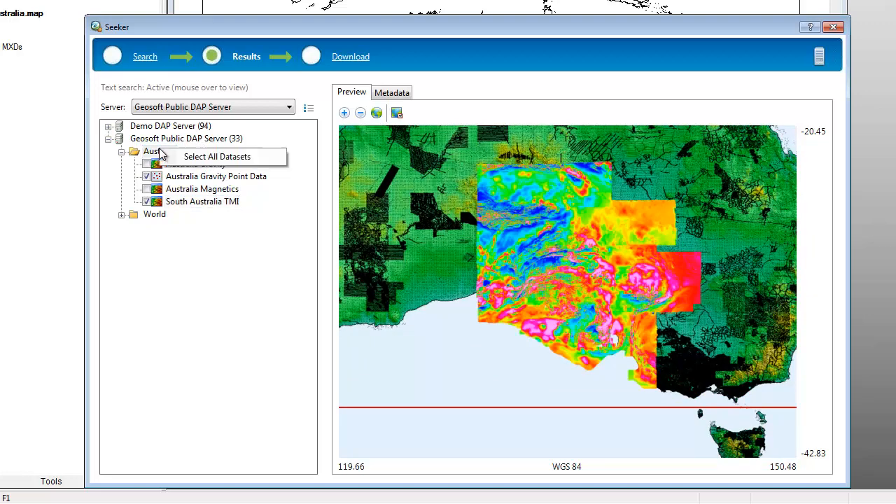
pyautogui.click(217, 157)
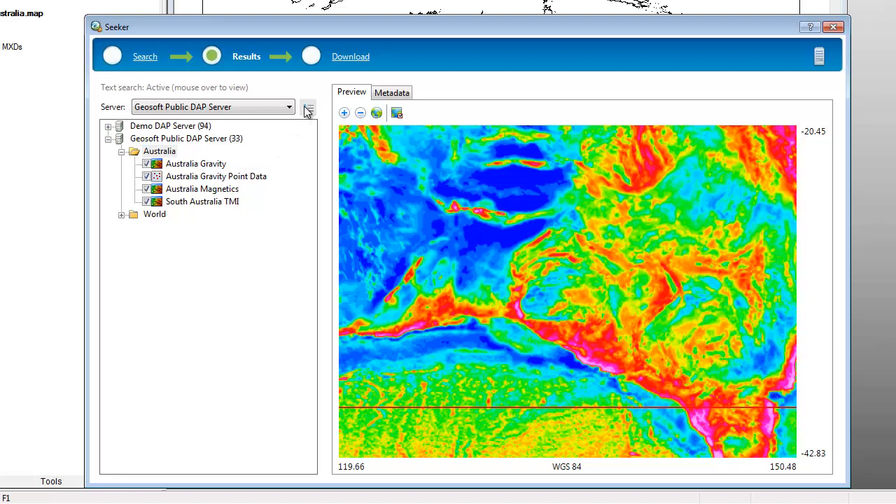
pyautogui.click(308, 112)
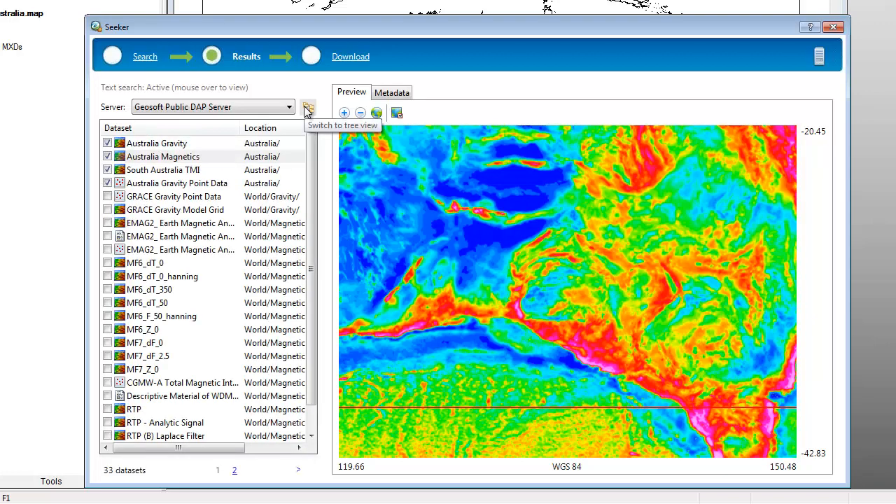
pyautogui.moveTo(334, 85)
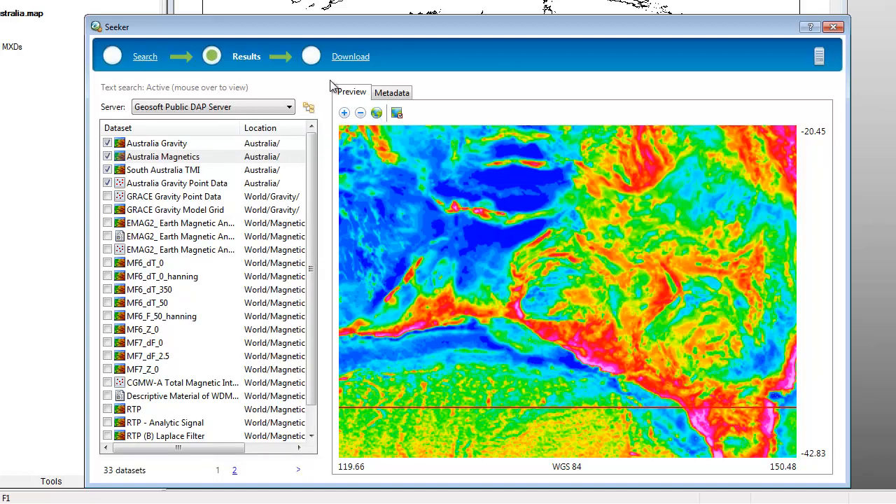
pyautogui.click(350, 56)
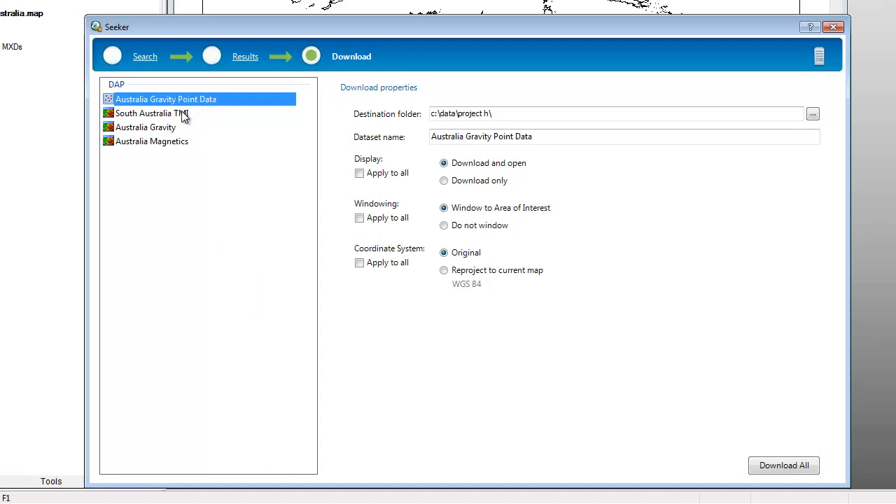
# Remove Australia Gravity and Australia Gravity Point Data from the download list, keeping South Australia TMI and Australia Magnetics
pyautogui.click(151, 112)
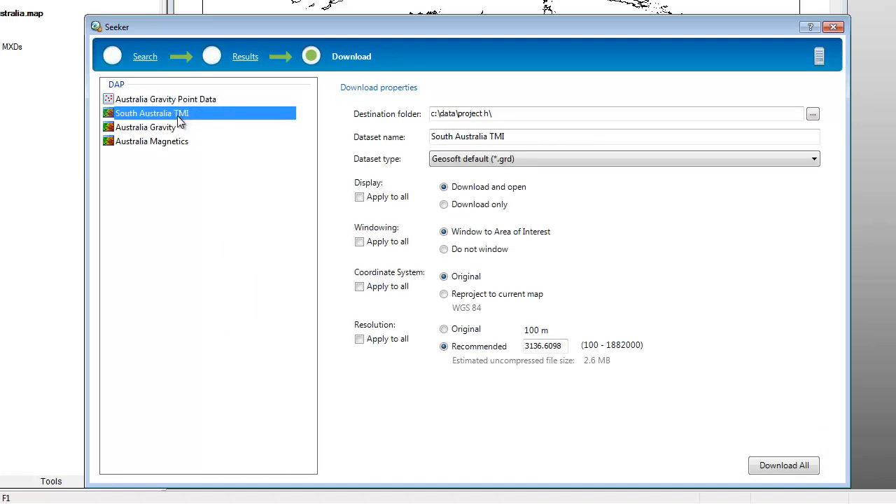
pyautogui.click(146, 126)
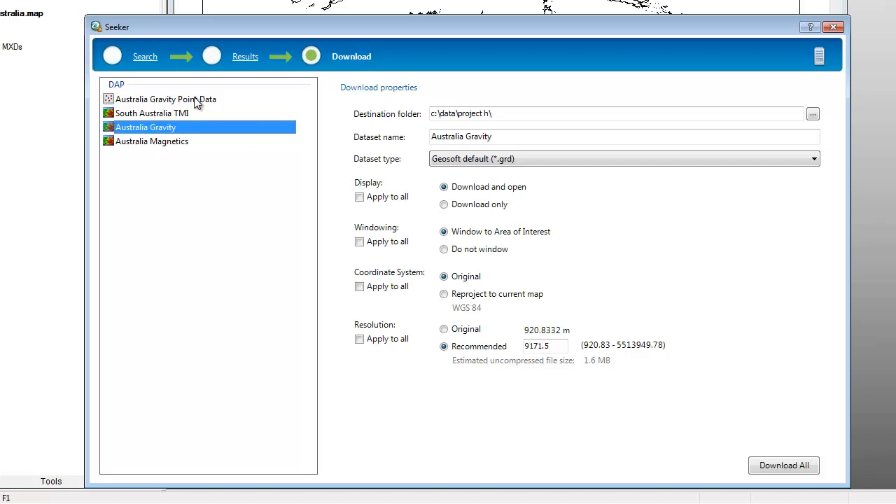
pyautogui.rightClick(165, 98)
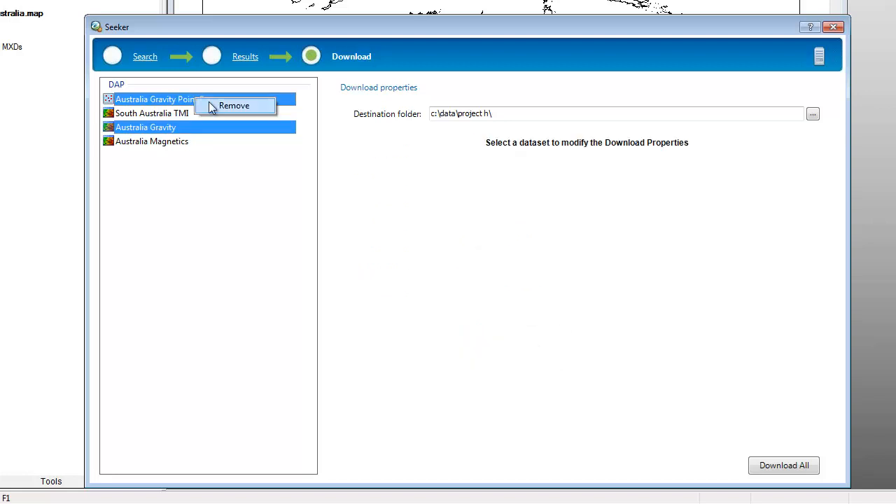
pyautogui.click(234, 106)
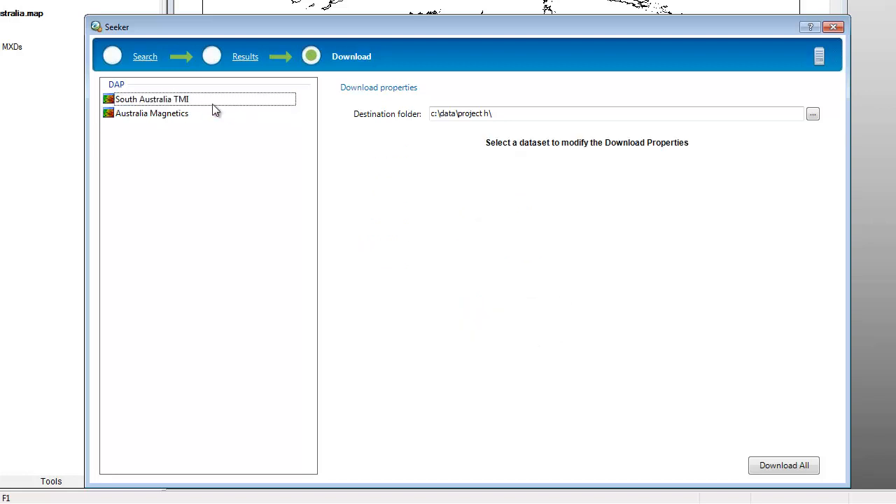
pyautogui.click(152, 98)
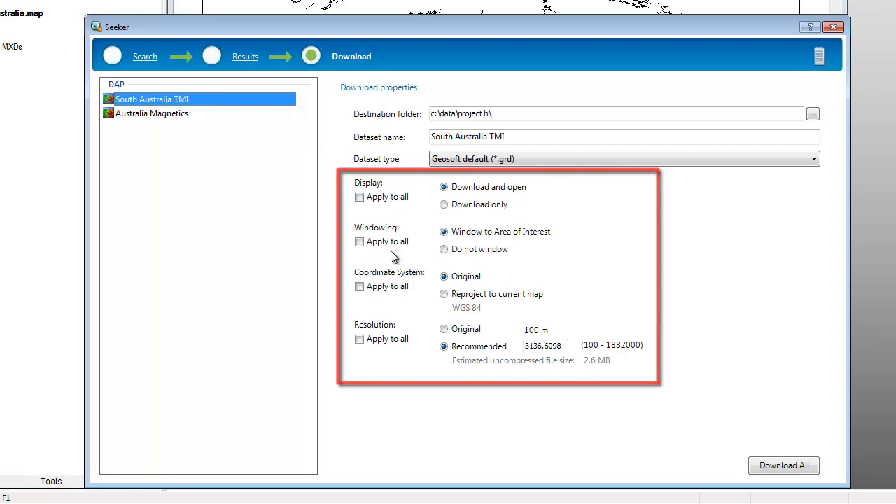
pyautogui.moveTo(444, 294)
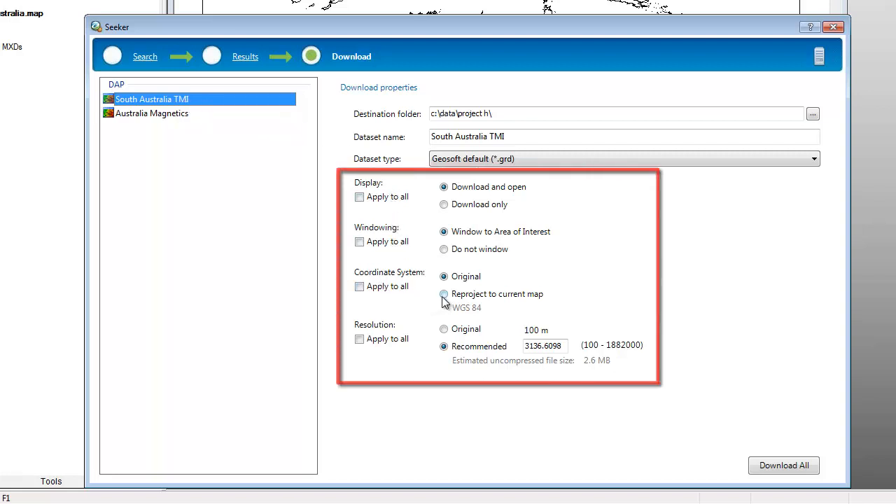
# Download both grids reprojected to the current map with Apply to all, then return to the Australia map
pyautogui.click(444, 294)
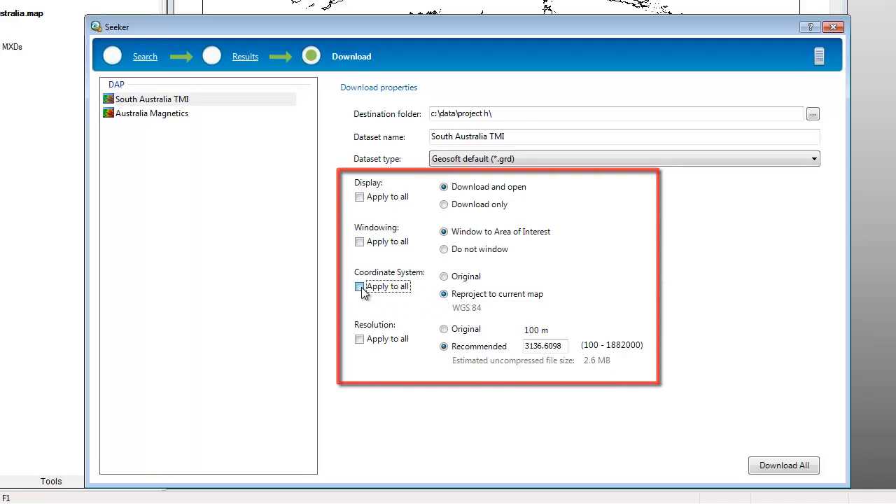
pyautogui.click(358, 286)
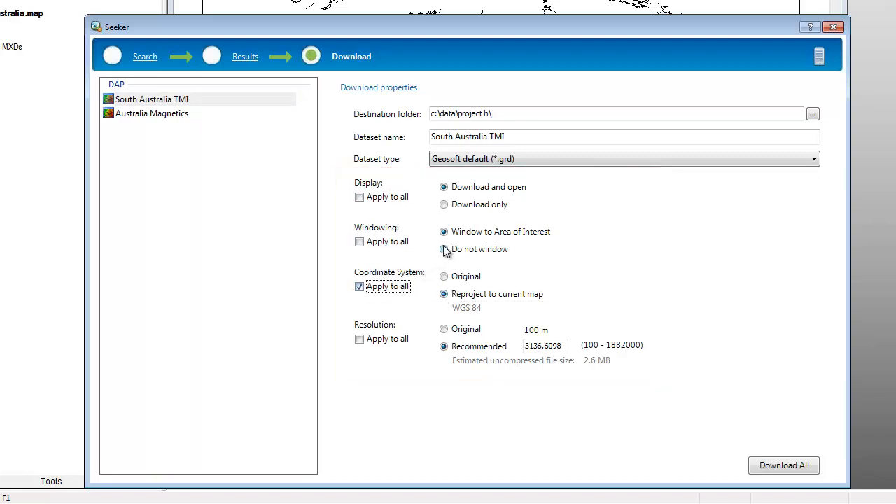
pyautogui.moveTo(581, 280)
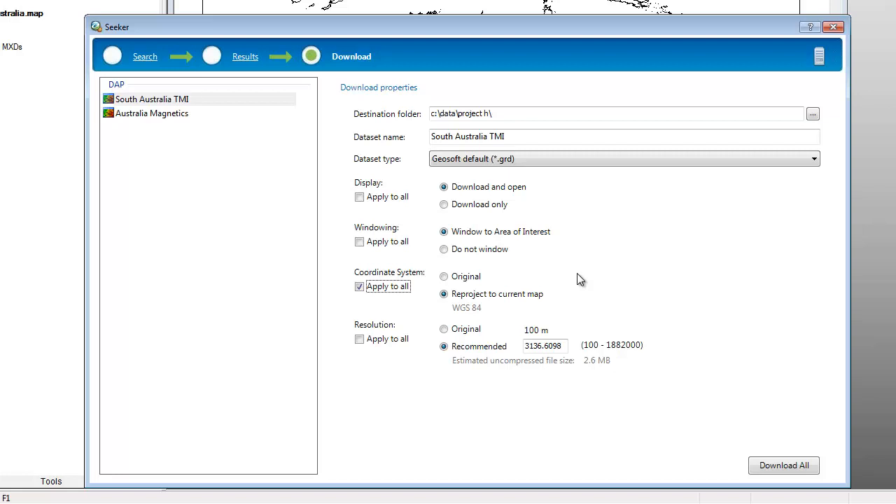
pyautogui.moveTo(734, 417)
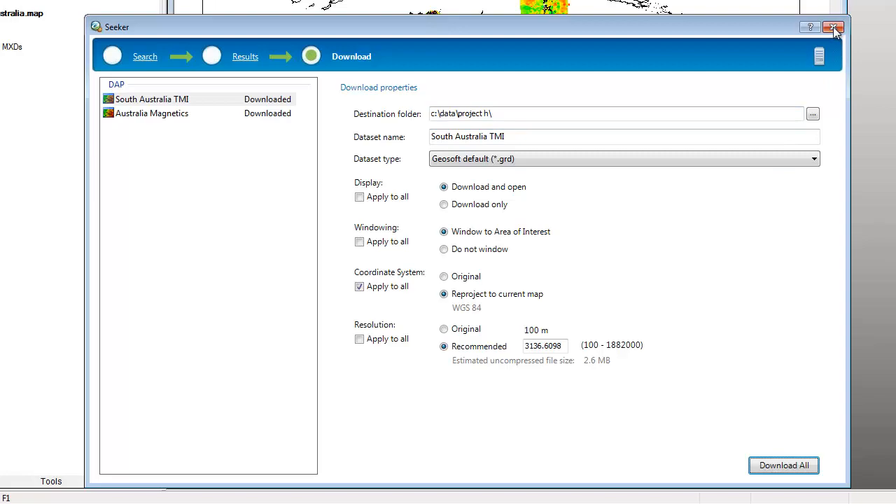
pyautogui.click(834, 27)
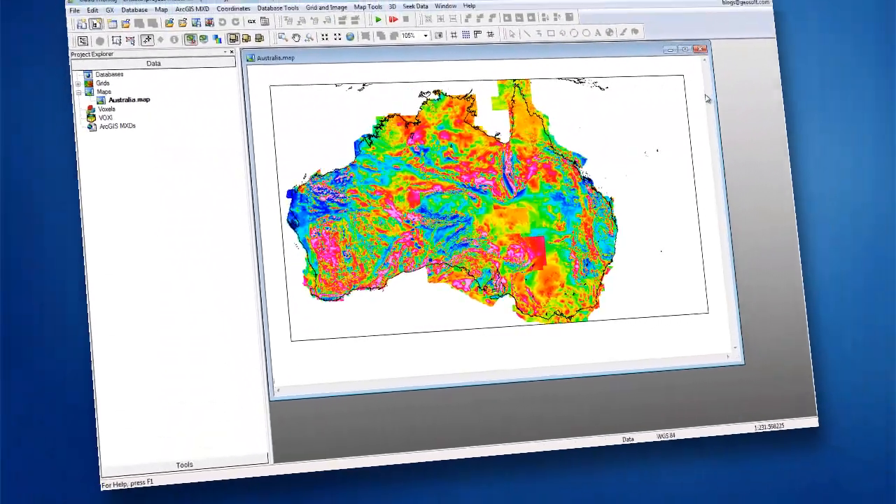